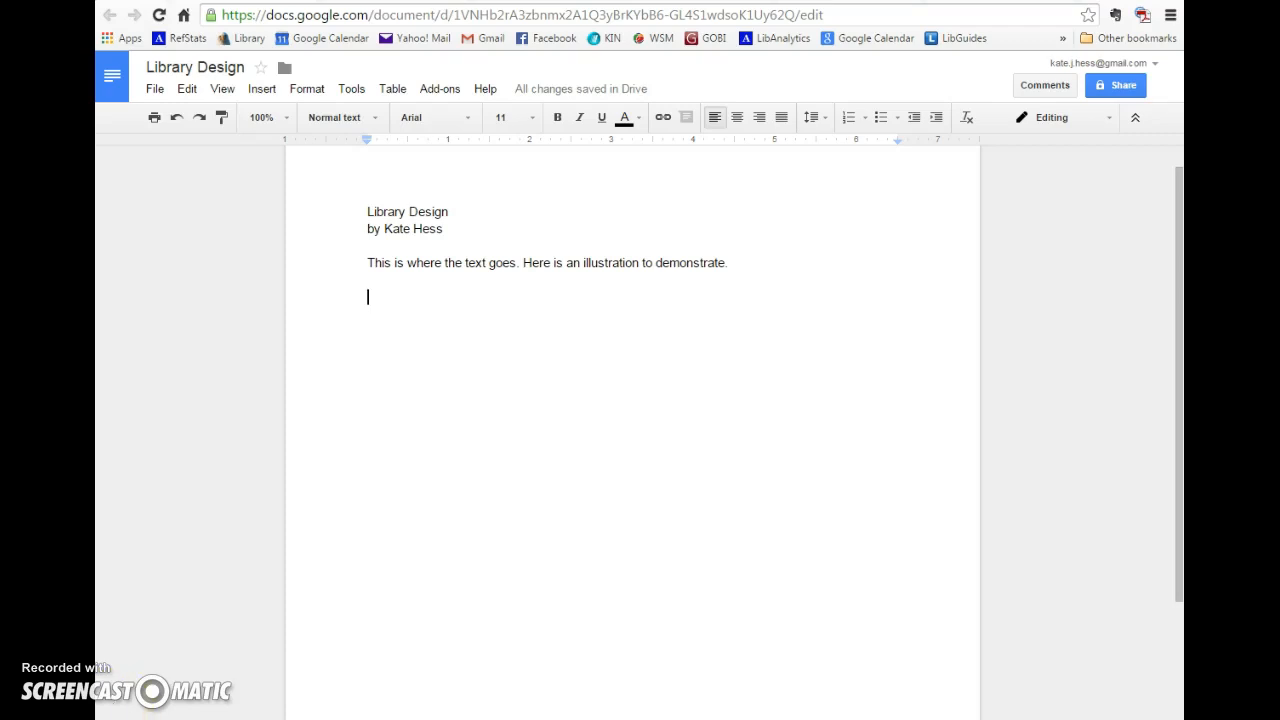
pyautogui.moveTo(380, 360)
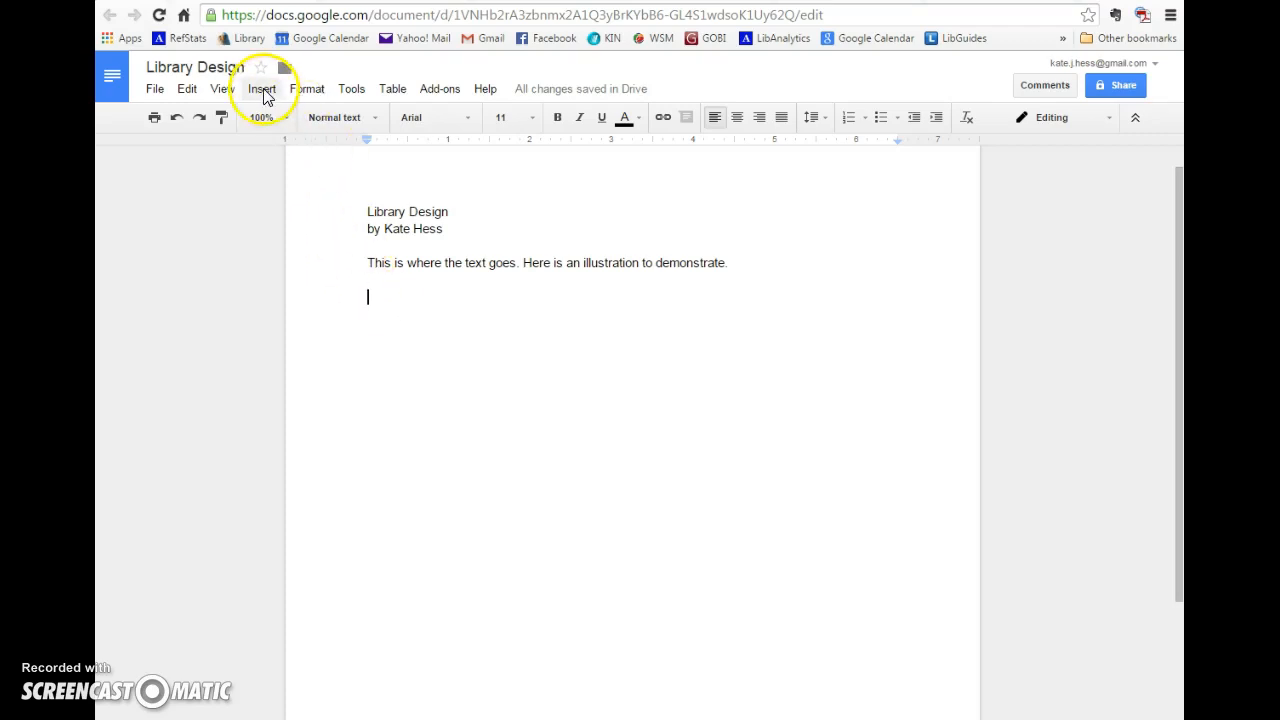
# Step: Bring up the Insert image dialog for the Library Design document
pyautogui.click(260, 88)
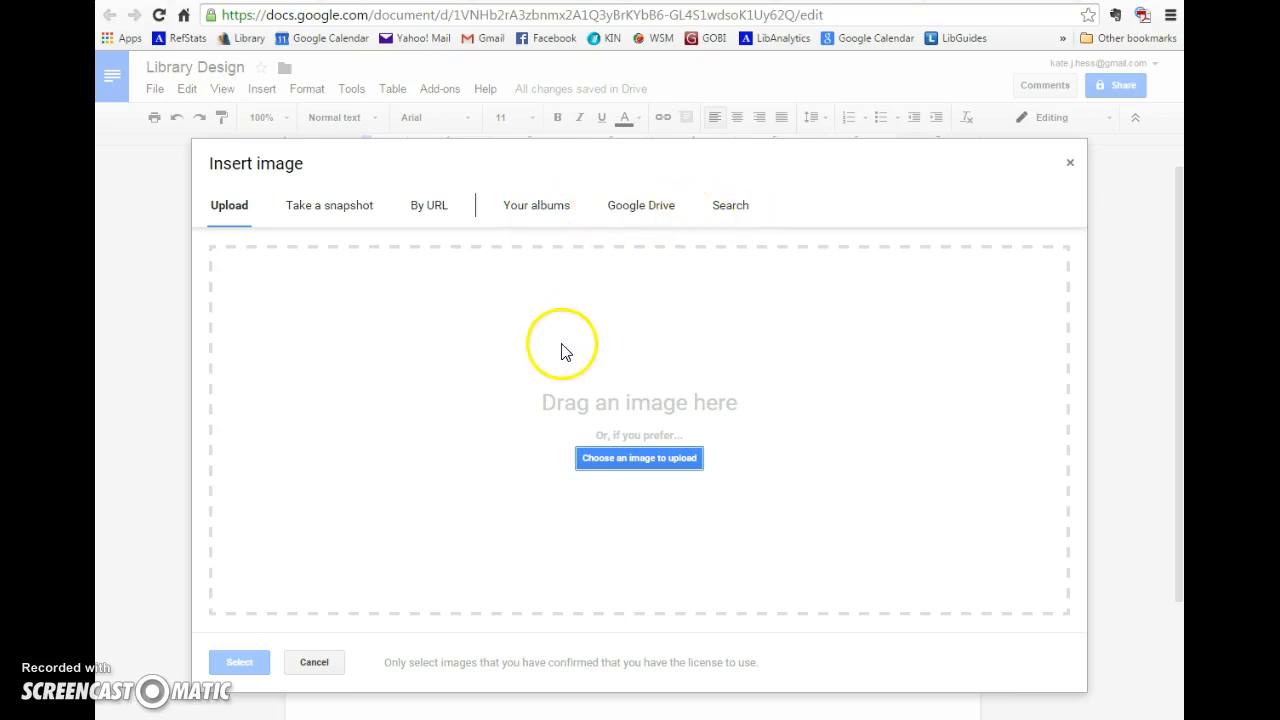
pyautogui.moveTo(522, 496)
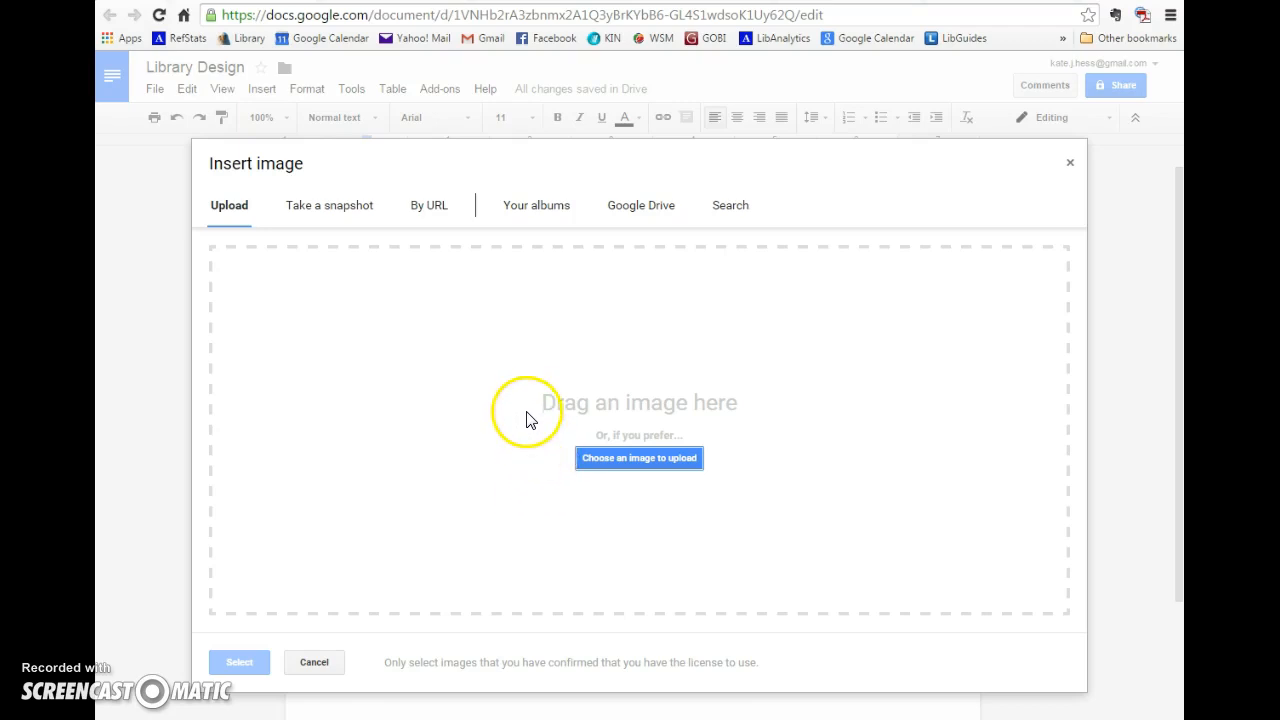
pyautogui.moveTo(544, 412)
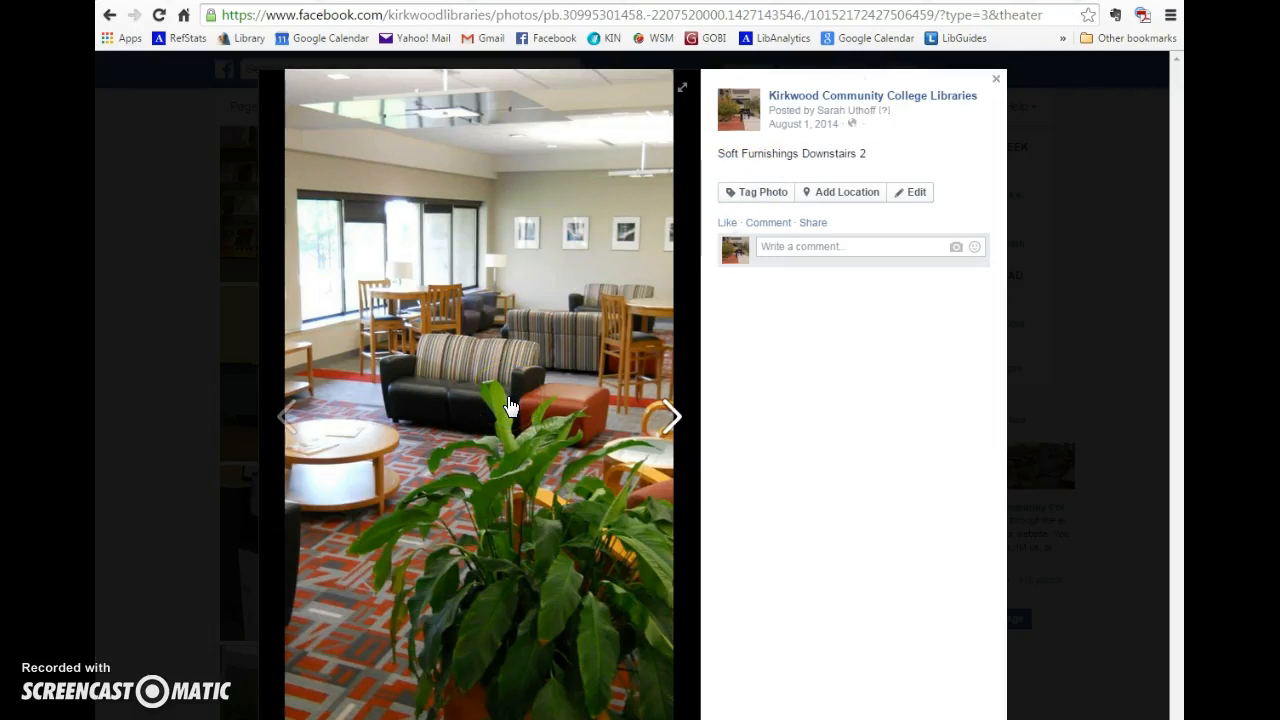
# Step: Save the Soft Furnishings Downstairs 2 Facebook photo to the Desktop as lib.jpg
pyautogui.rightClick(510, 404)
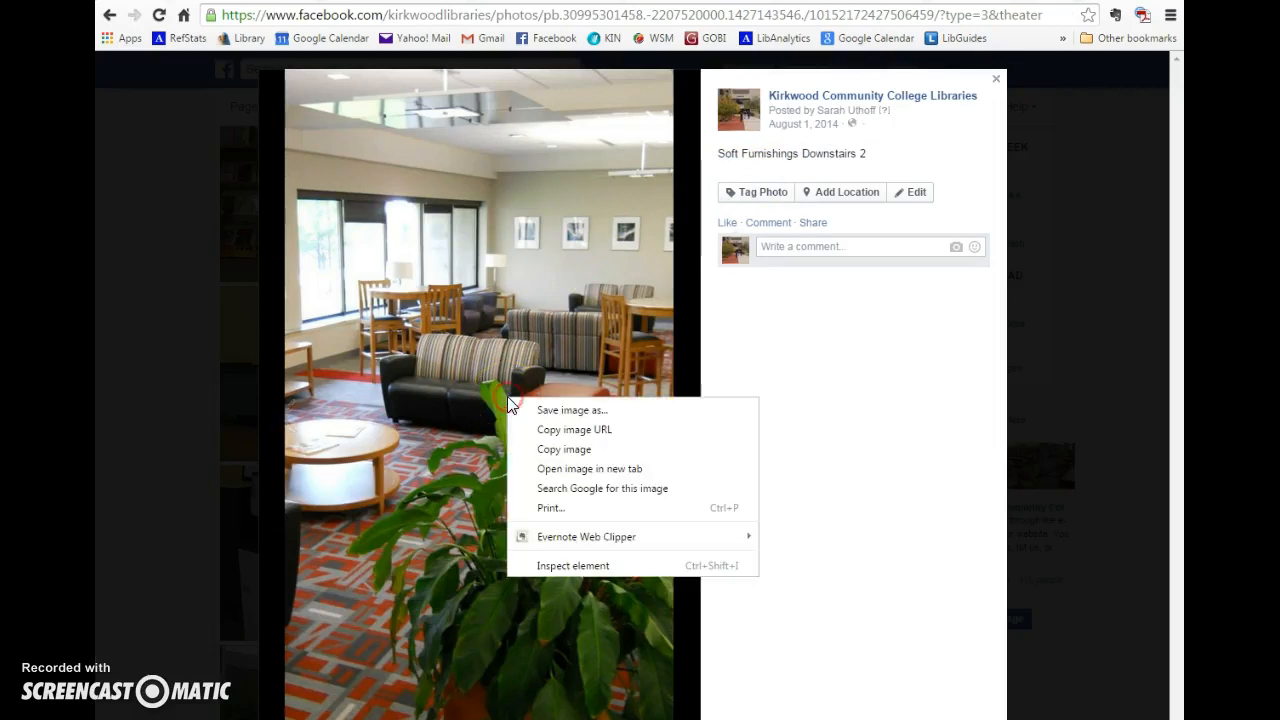
pyautogui.moveTo(572, 410)
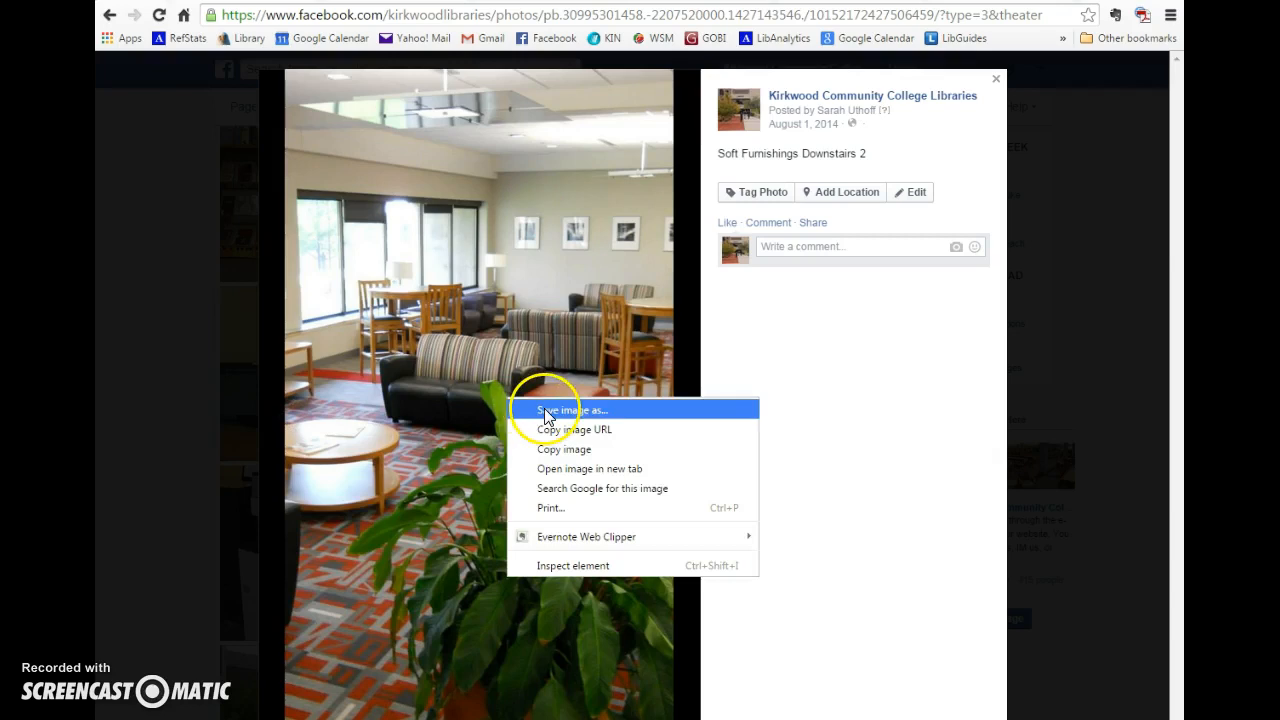
pyautogui.click(572, 410)
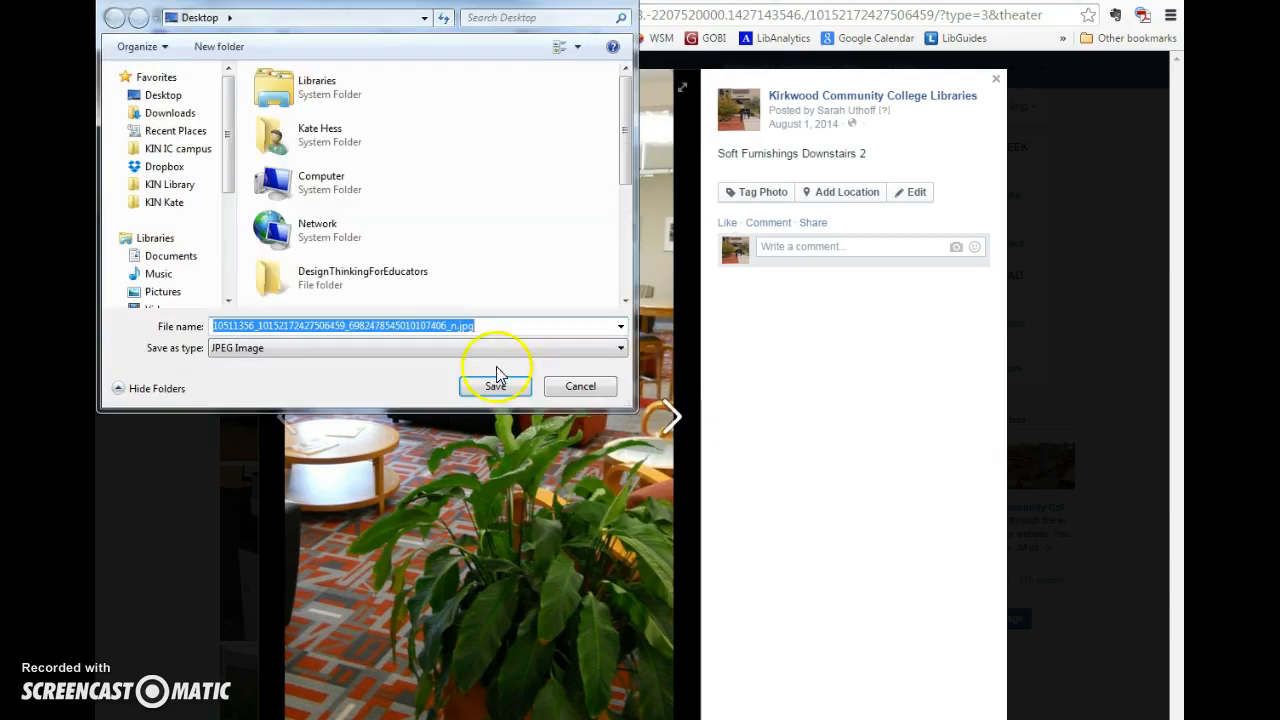
pyautogui.moveTo(156, 108)
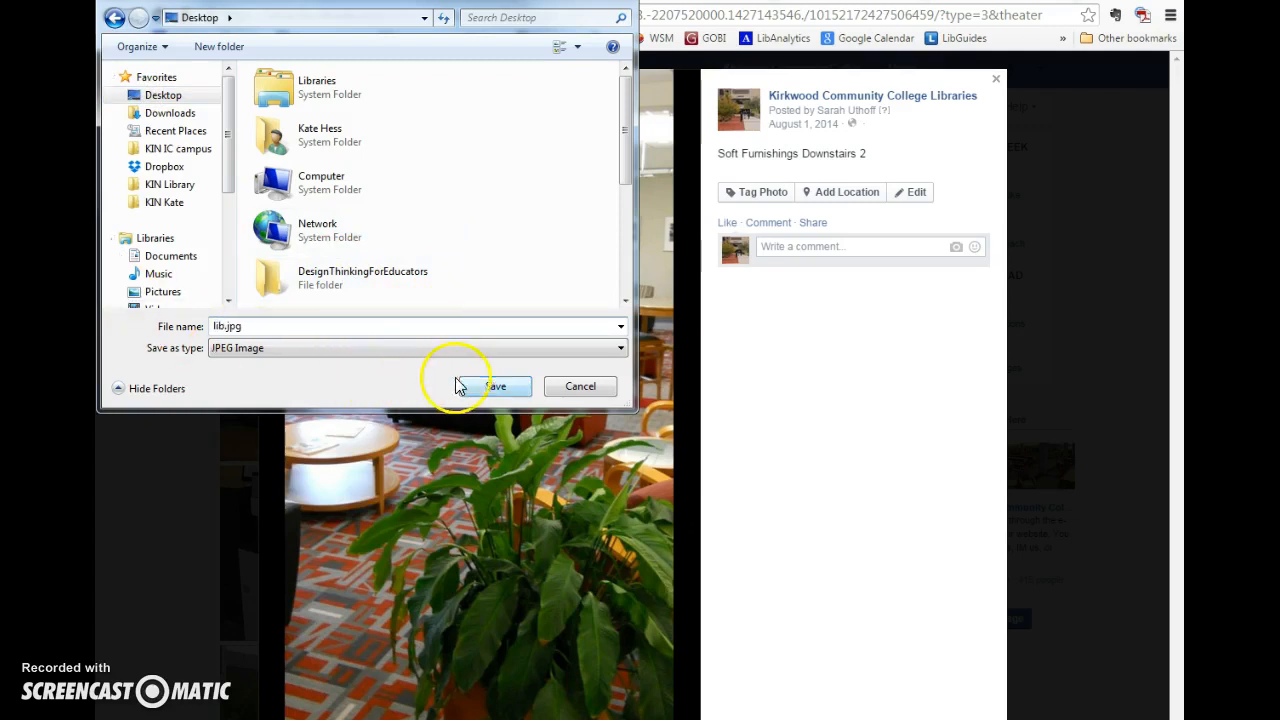
pyautogui.click(496, 386)
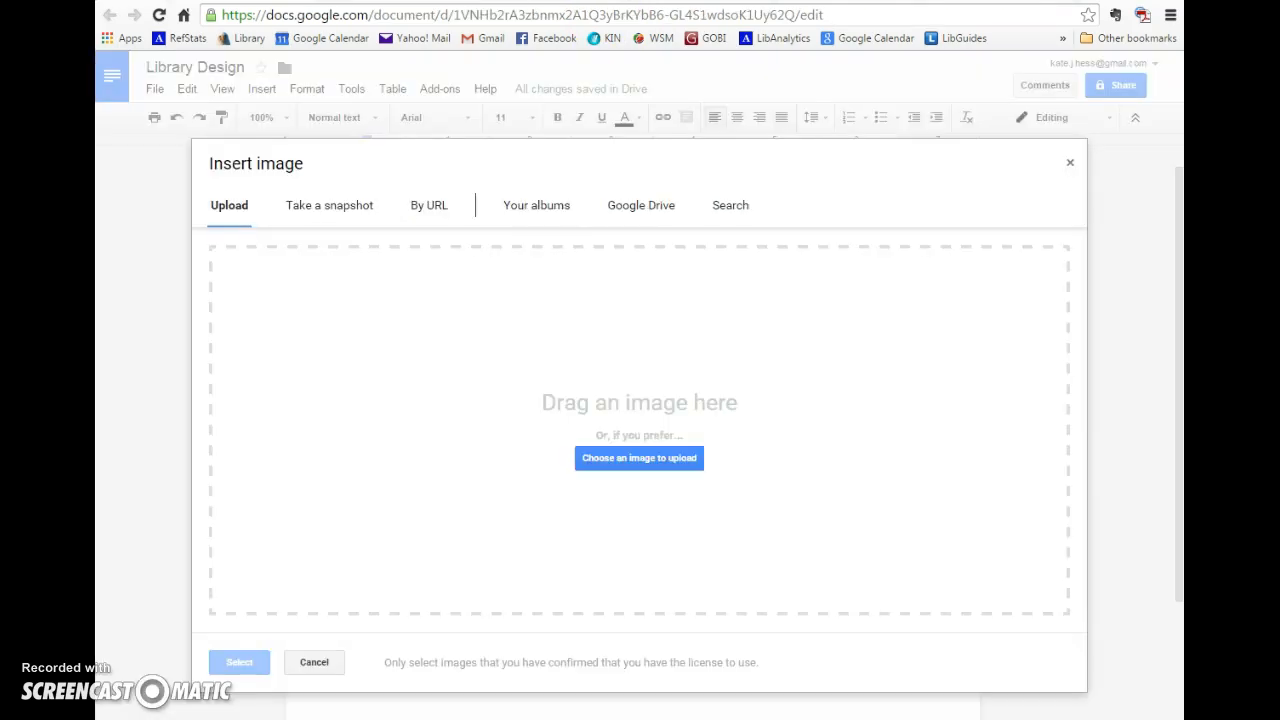
# Step: Upload lib.jpg from the Desktop into the Library Design document
pyautogui.click(640, 458)
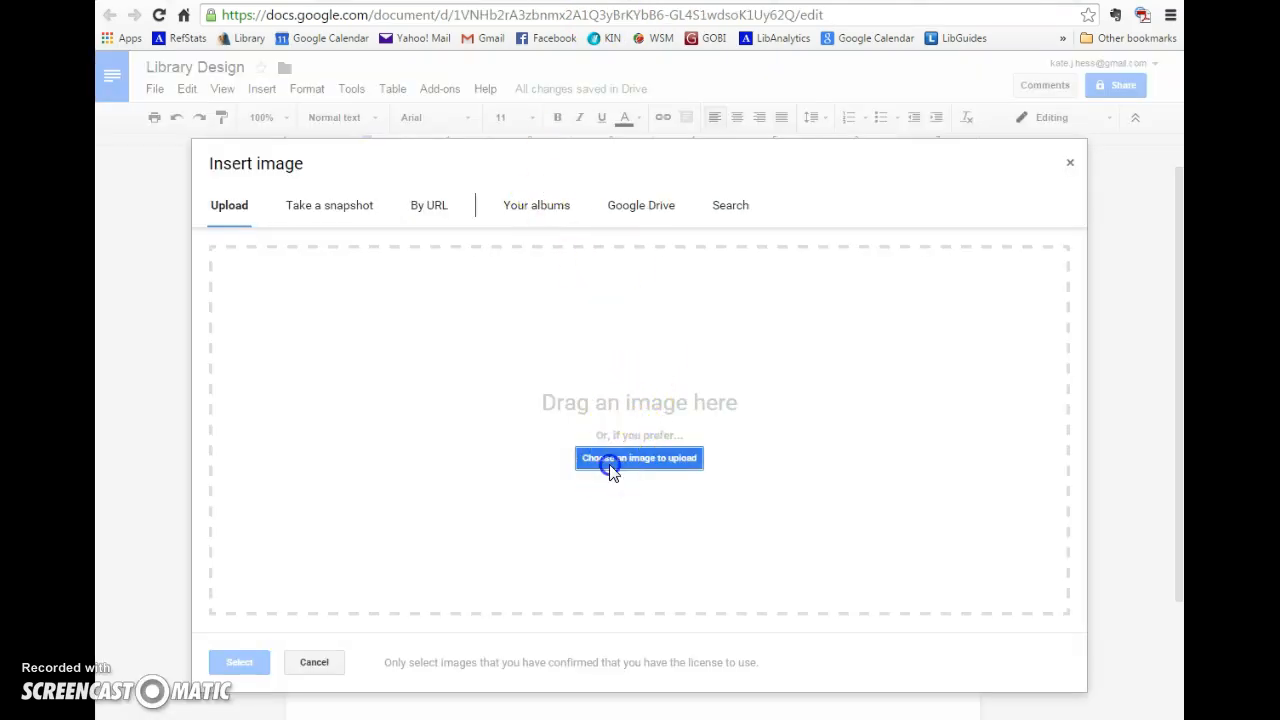
pyautogui.click(640, 456)
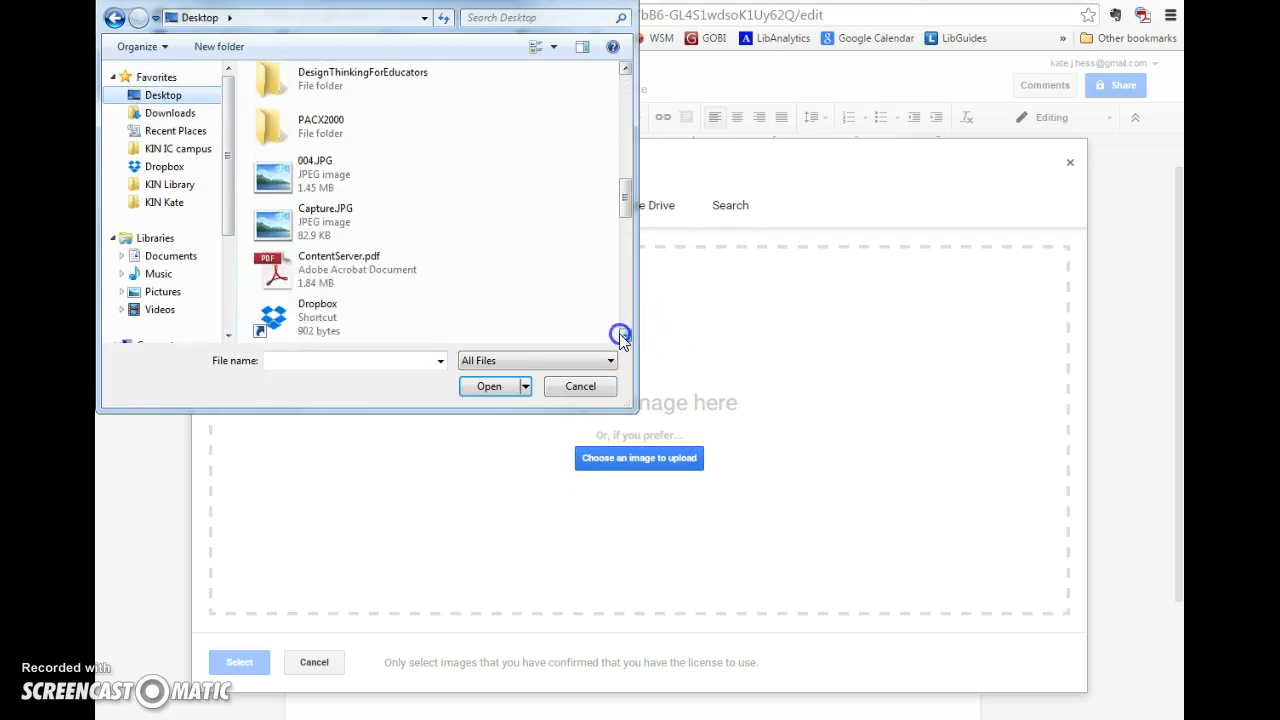
pyautogui.scroll(-3)
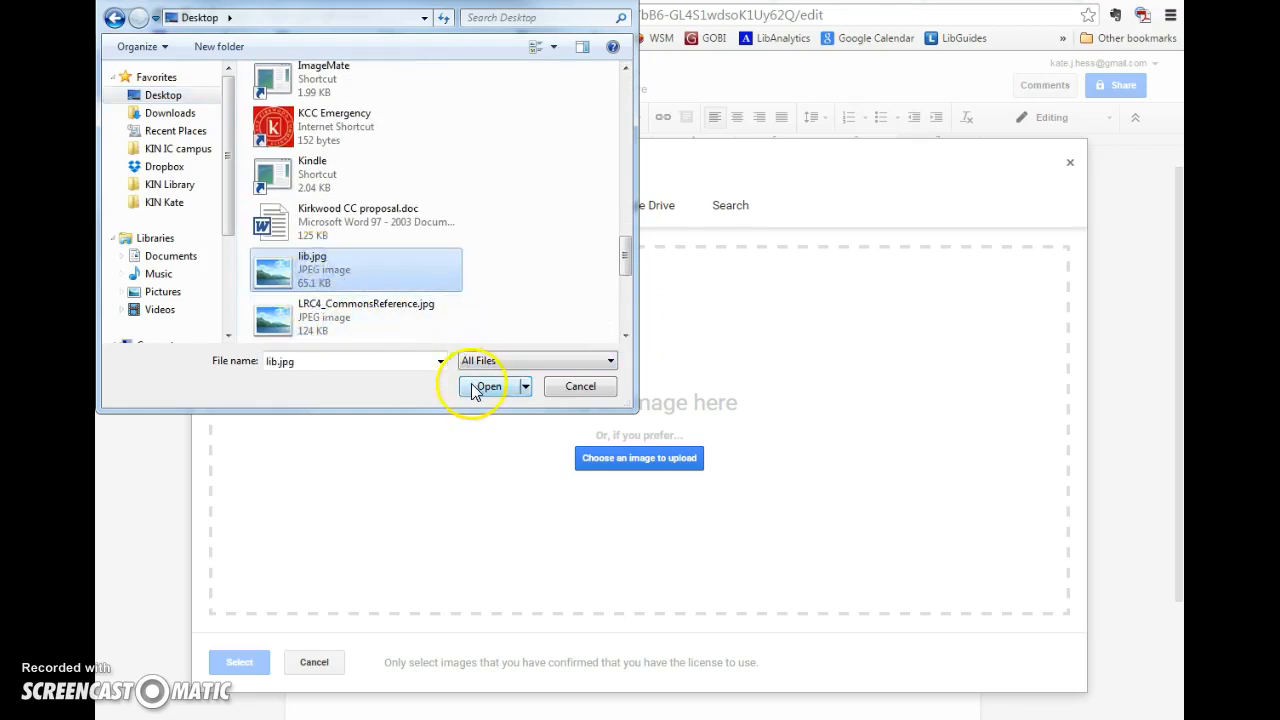
pyautogui.click(488, 386)
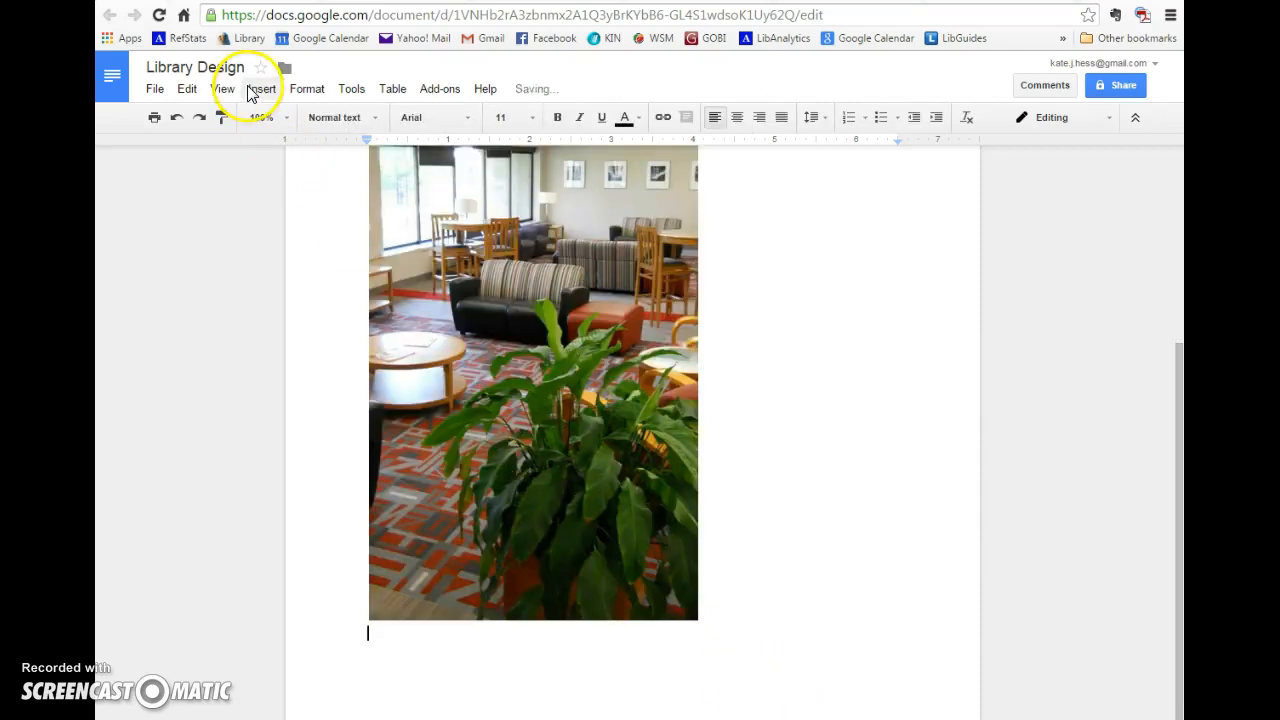
# Step: Reopen the Insert image dialog to add a second image
pyautogui.click(260, 88)
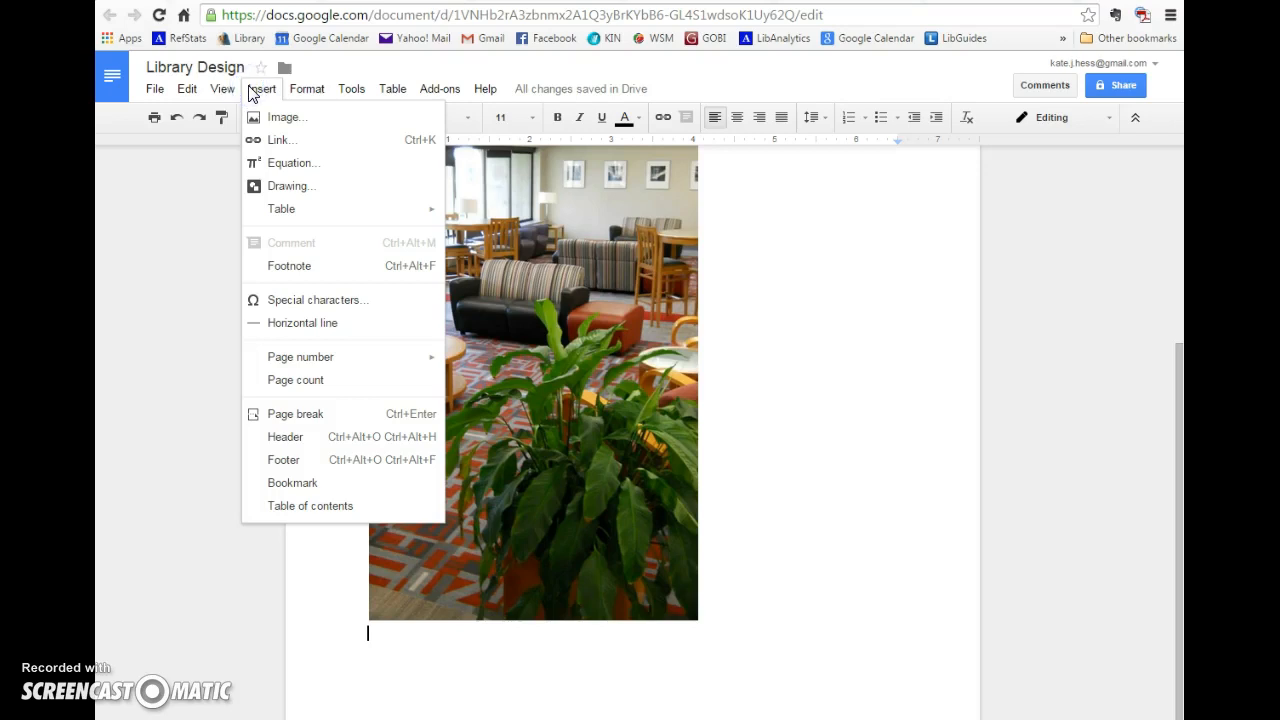
pyautogui.click(284, 116)
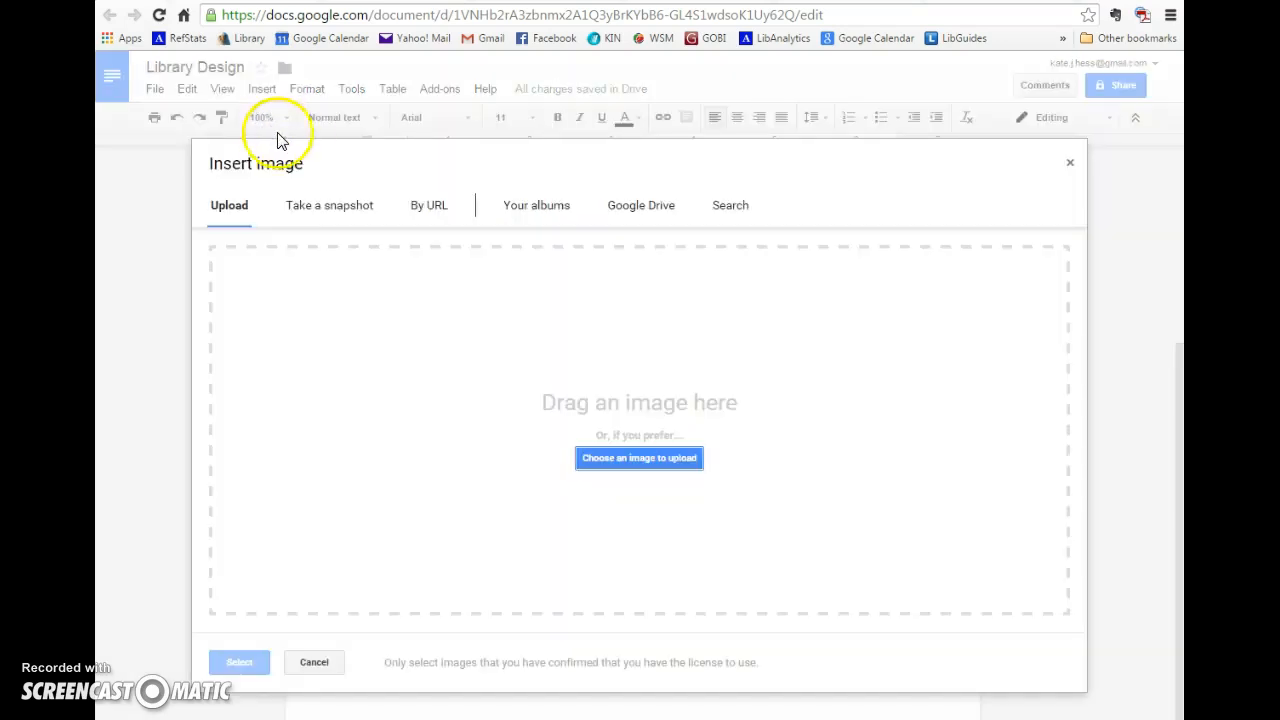
pyautogui.moveTo(452, 272)
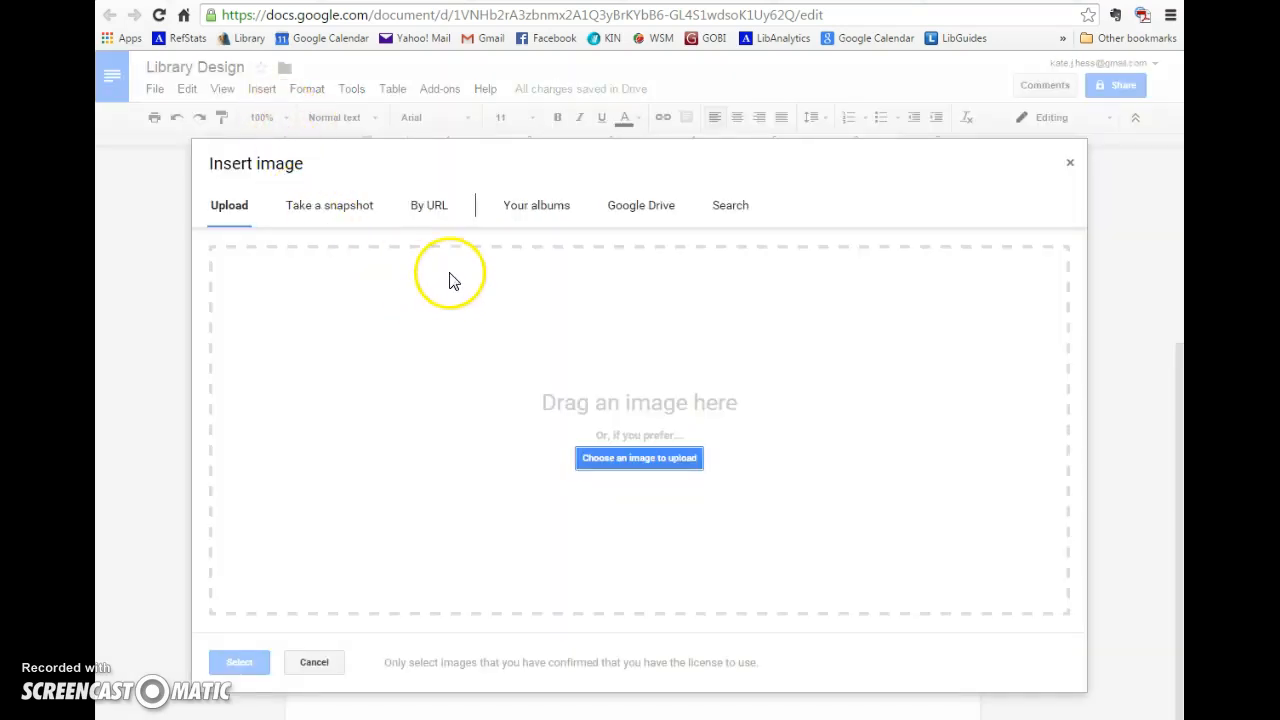
pyautogui.click(428, 204)
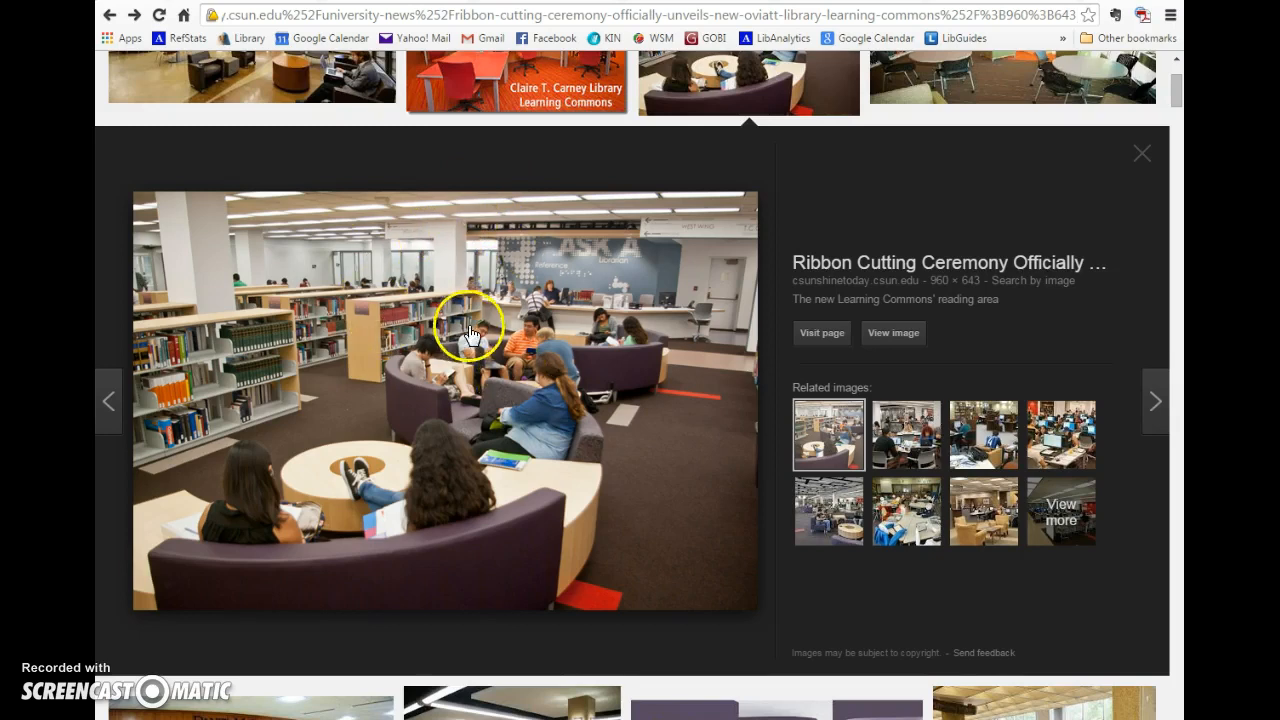
pyautogui.moveTo(876, 338)
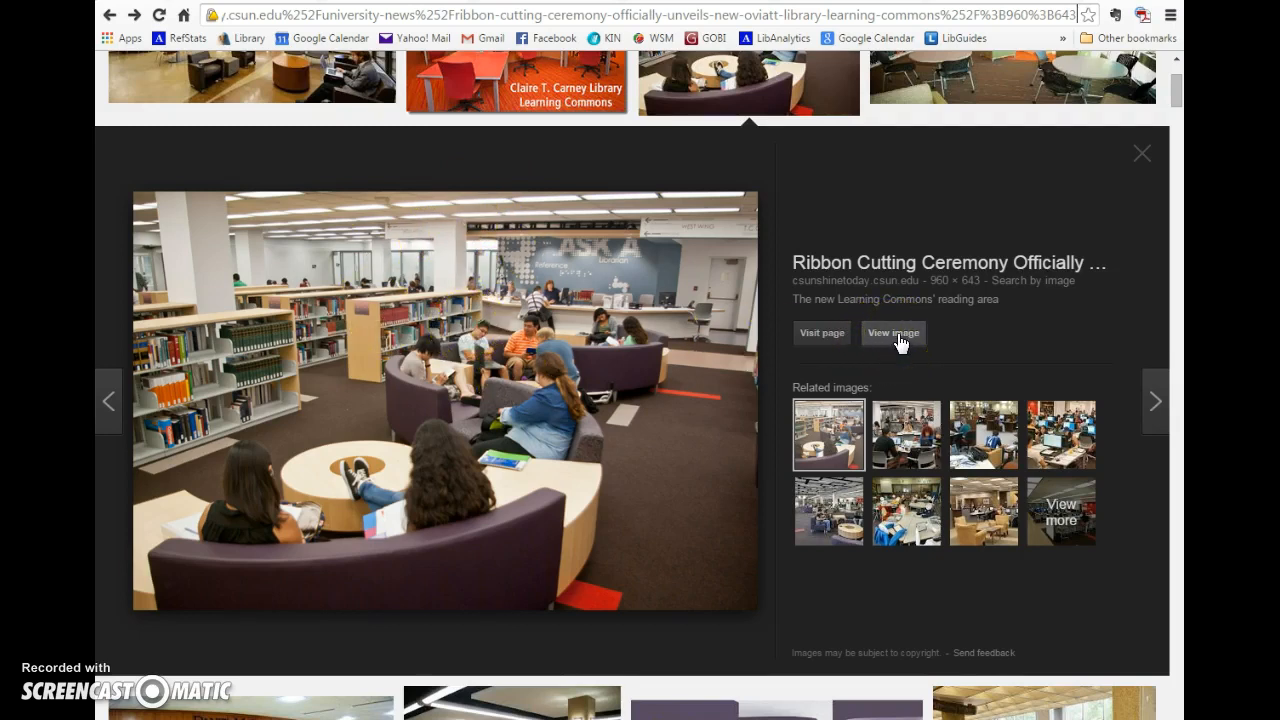
# Step: View the library commons photo full size and copy its web address
pyautogui.click(892, 332)
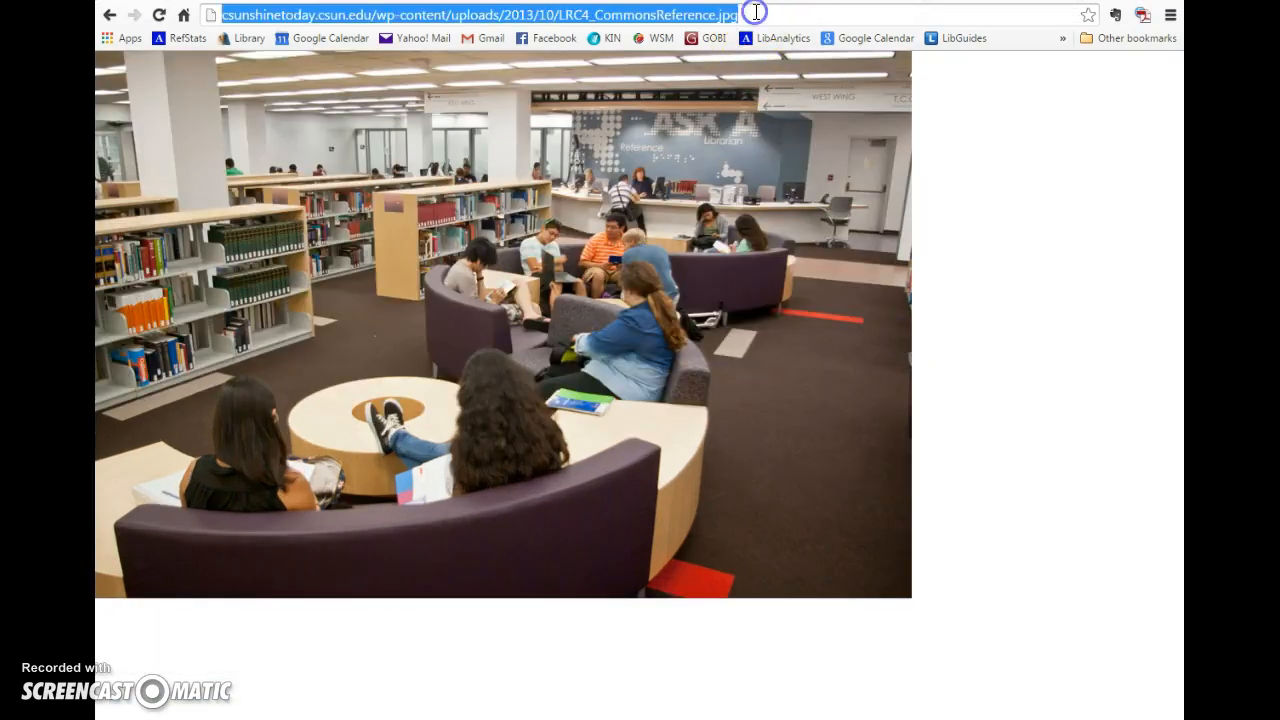
pyautogui.rightClick(756, 14)
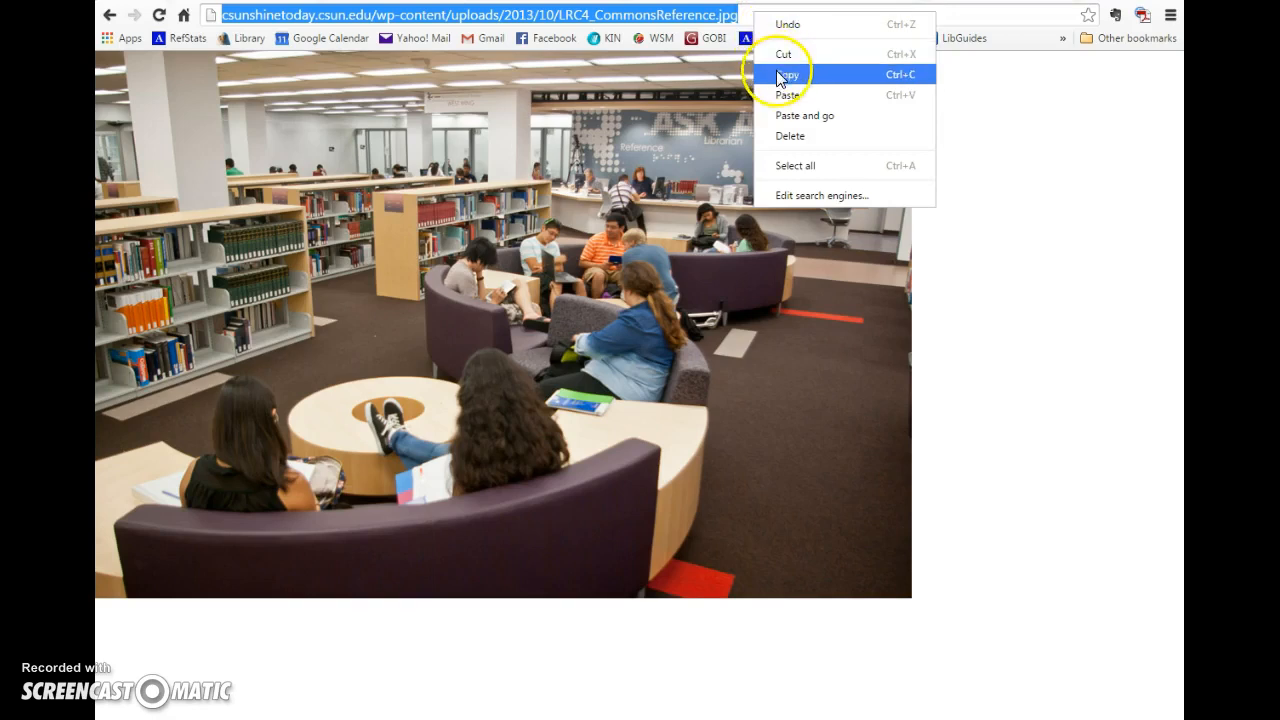
pyautogui.click(788, 74)
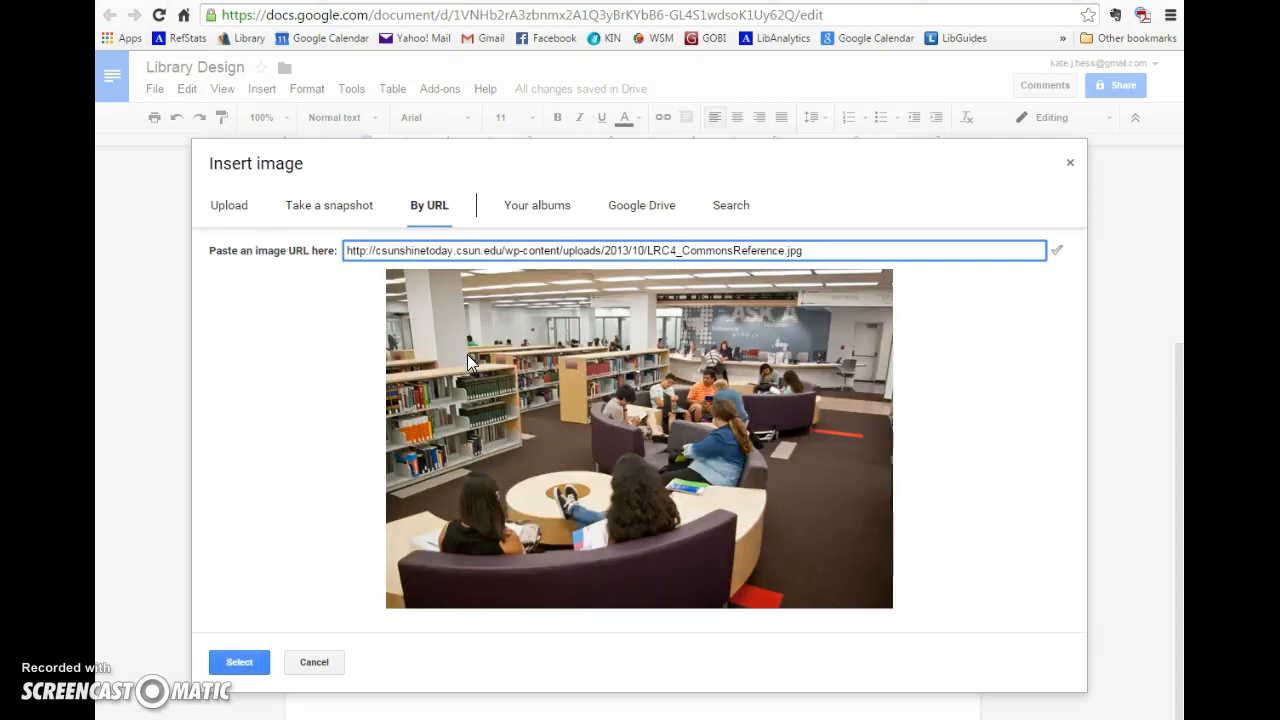
pyautogui.moveTo(596, 492)
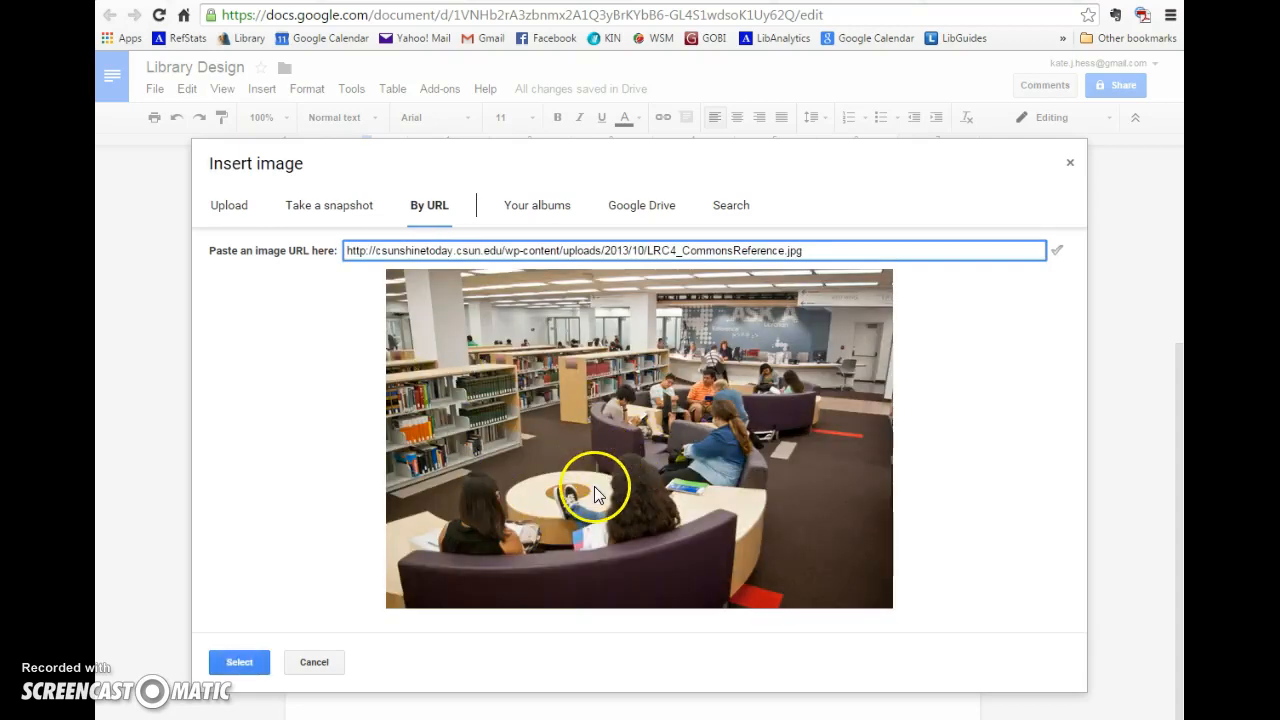
# Step: Insert the URL-previewed commons photo and move the insertion point below it
pyautogui.click(240, 662)
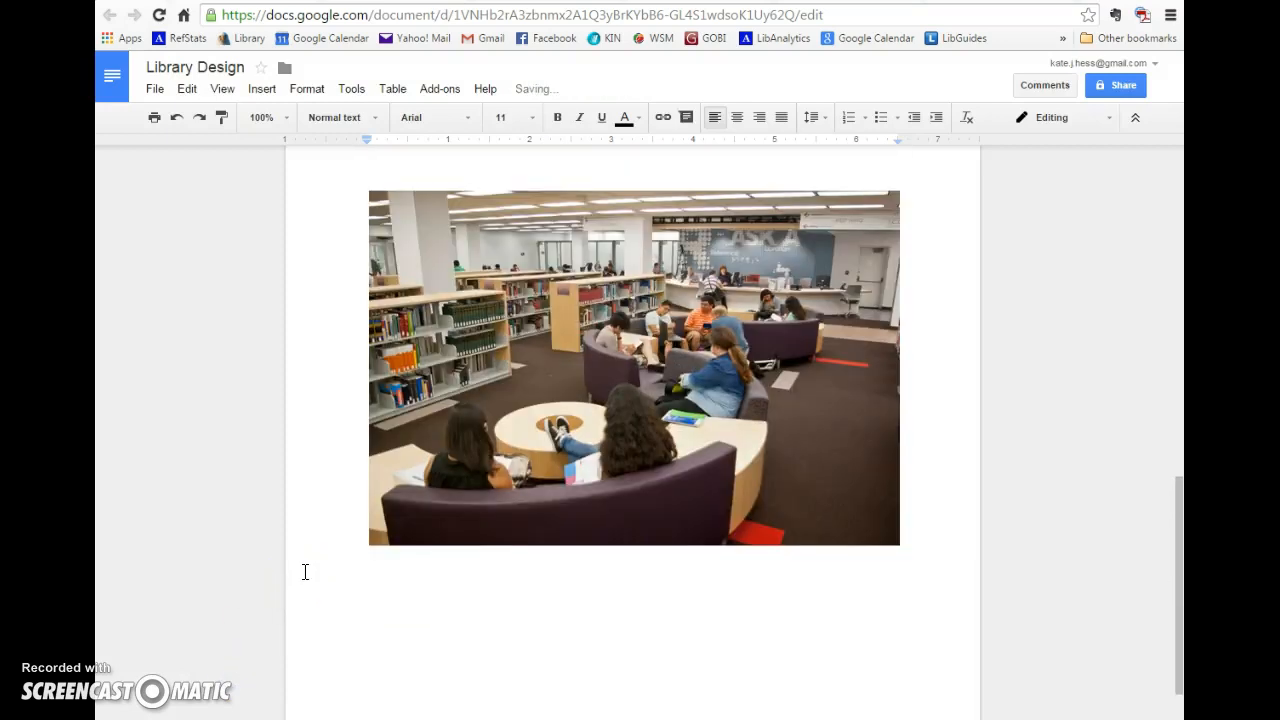
pyautogui.click(634, 368)
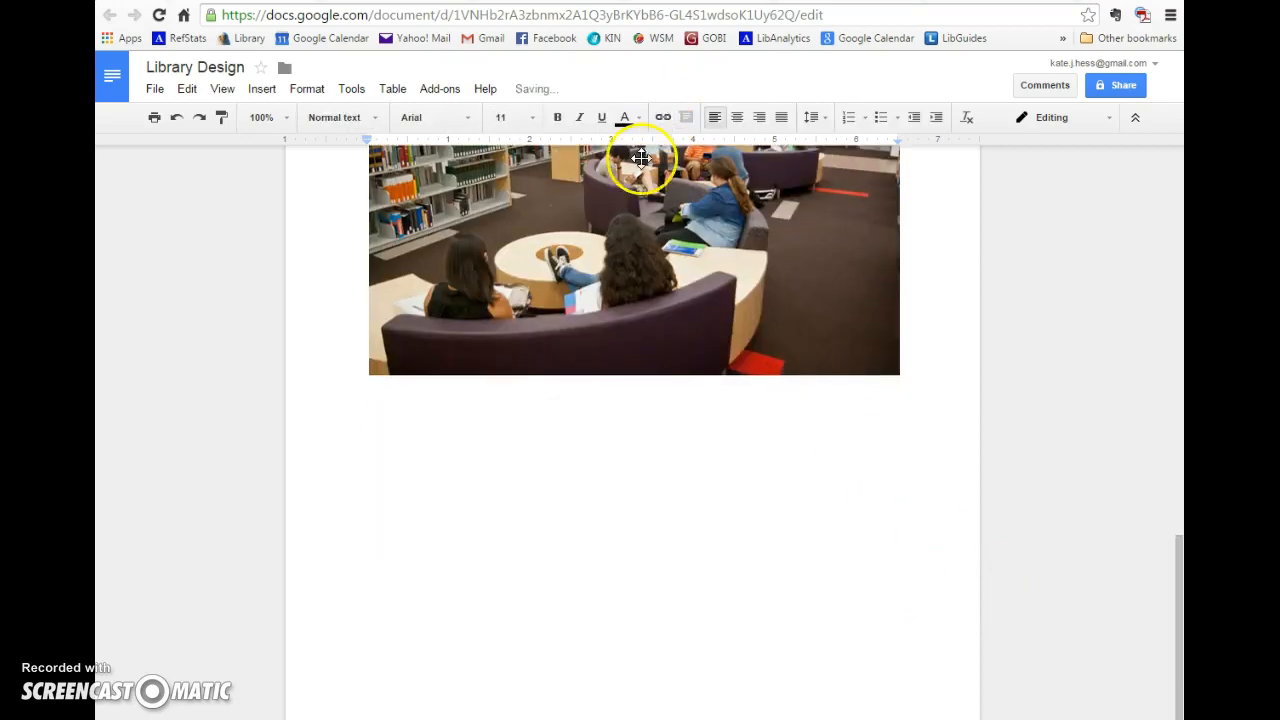
# Step: Search the web for images matching 'library' from the Insert image dialog
pyautogui.click(260, 88)
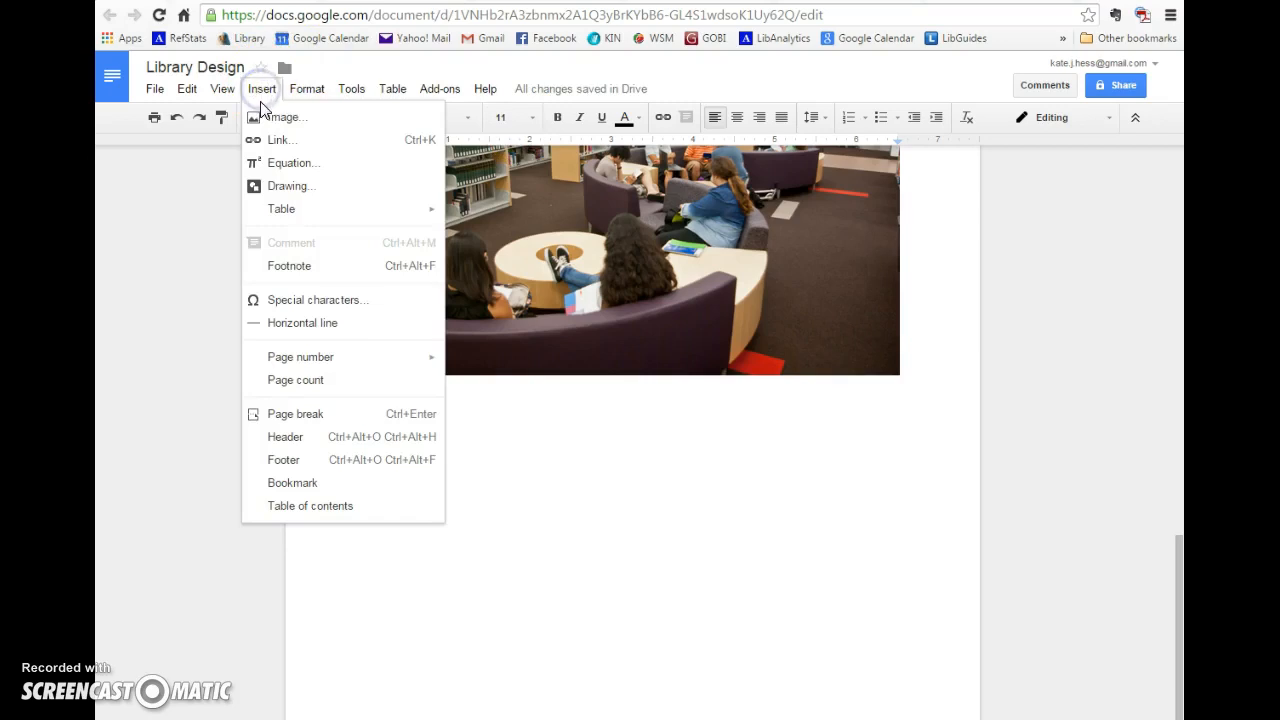
pyautogui.click(288, 116)
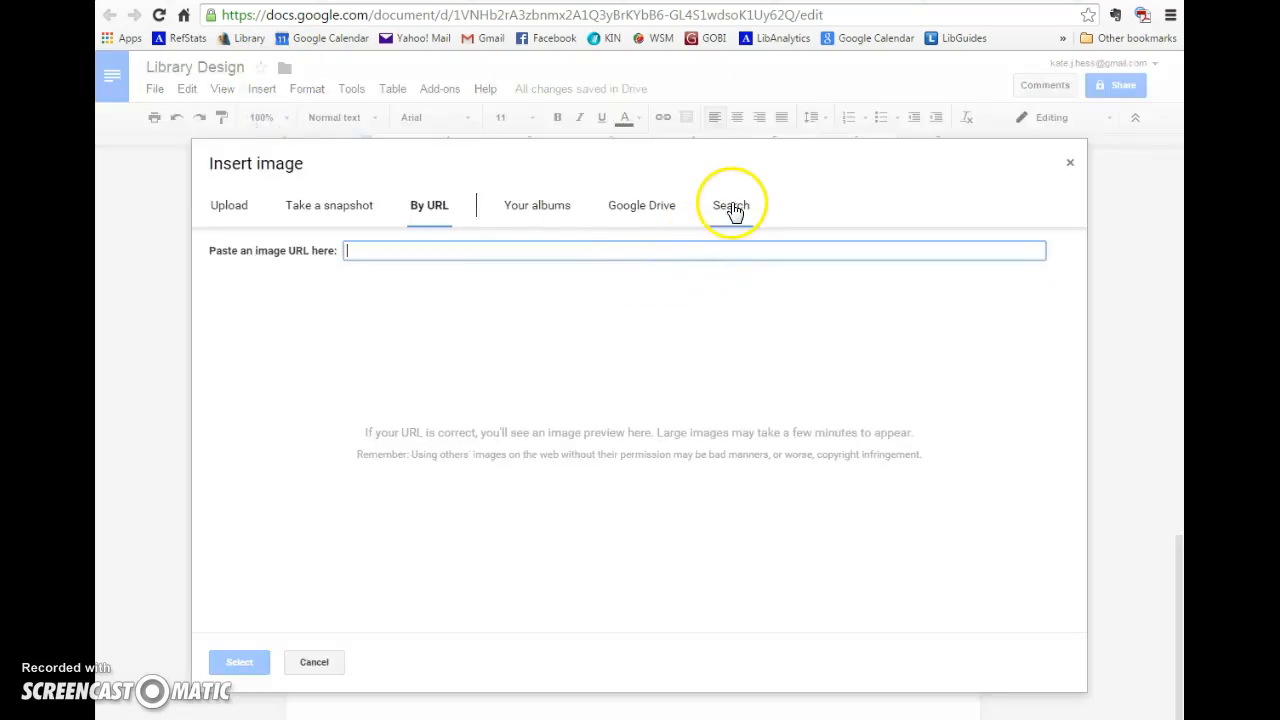
pyautogui.click(730, 204)
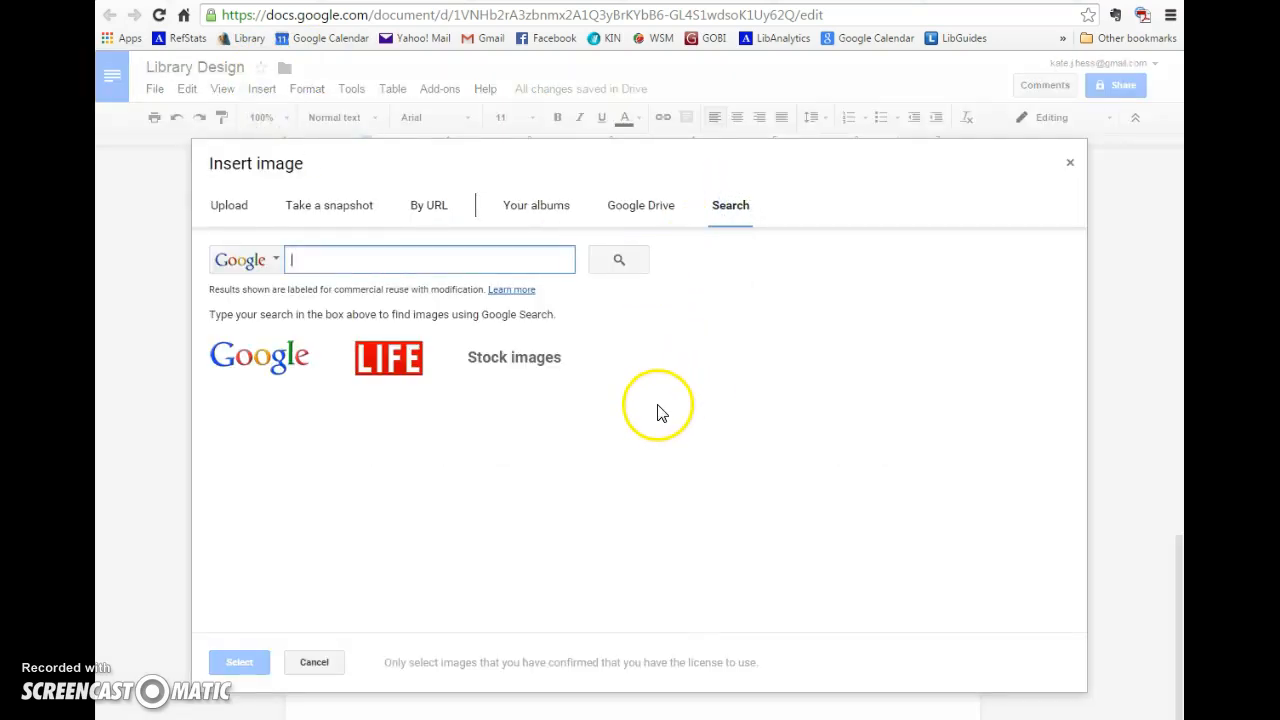
pyautogui.moveTo(388, 304)
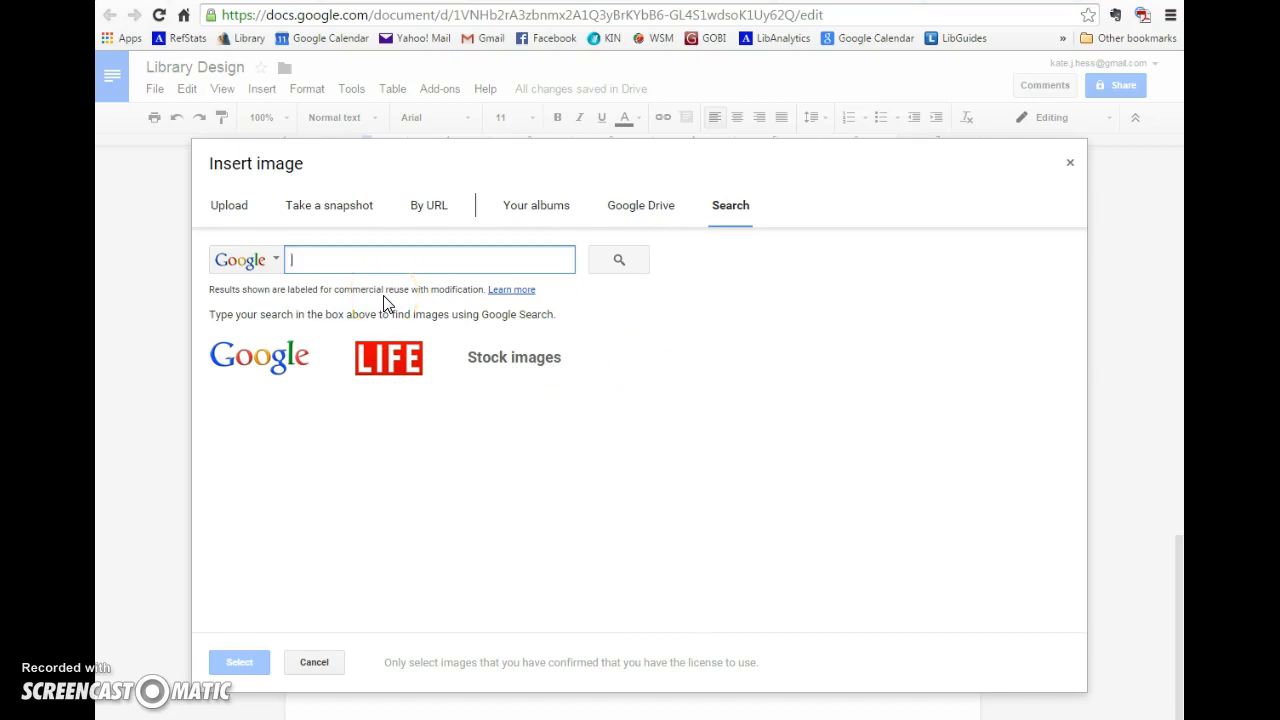
pyautogui.write('libra')
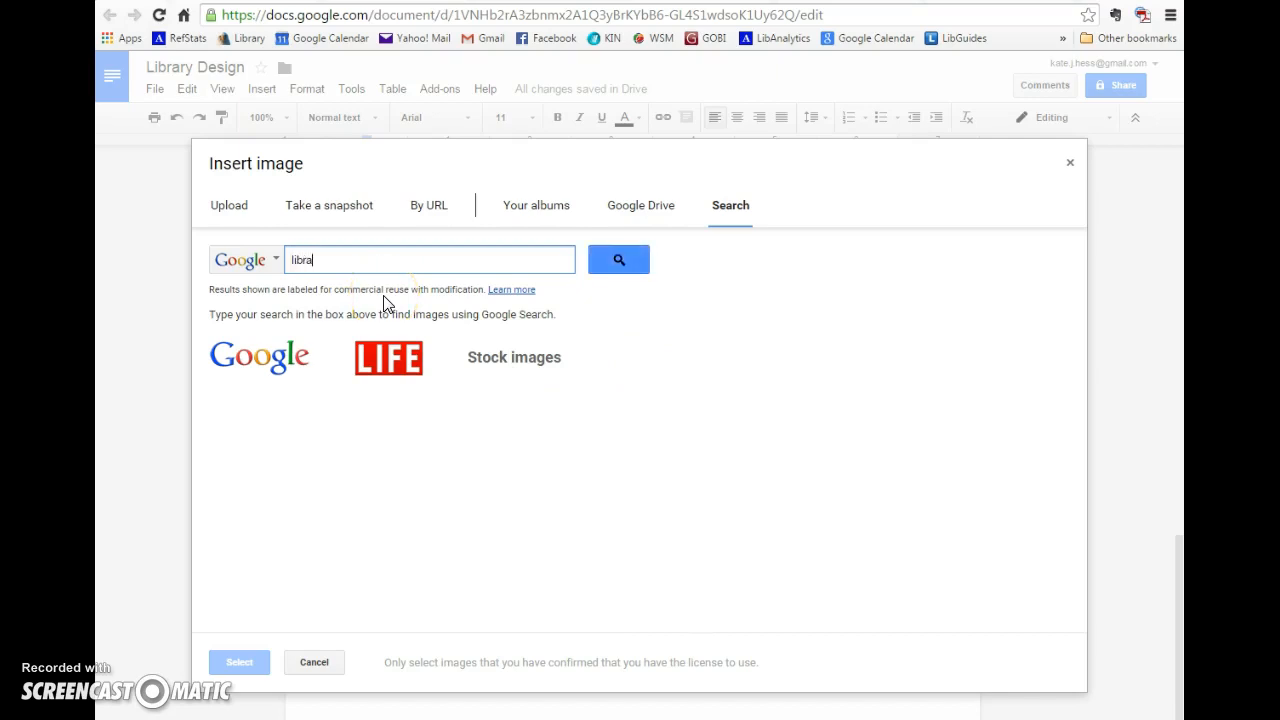
pyautogui.click(618, 260)
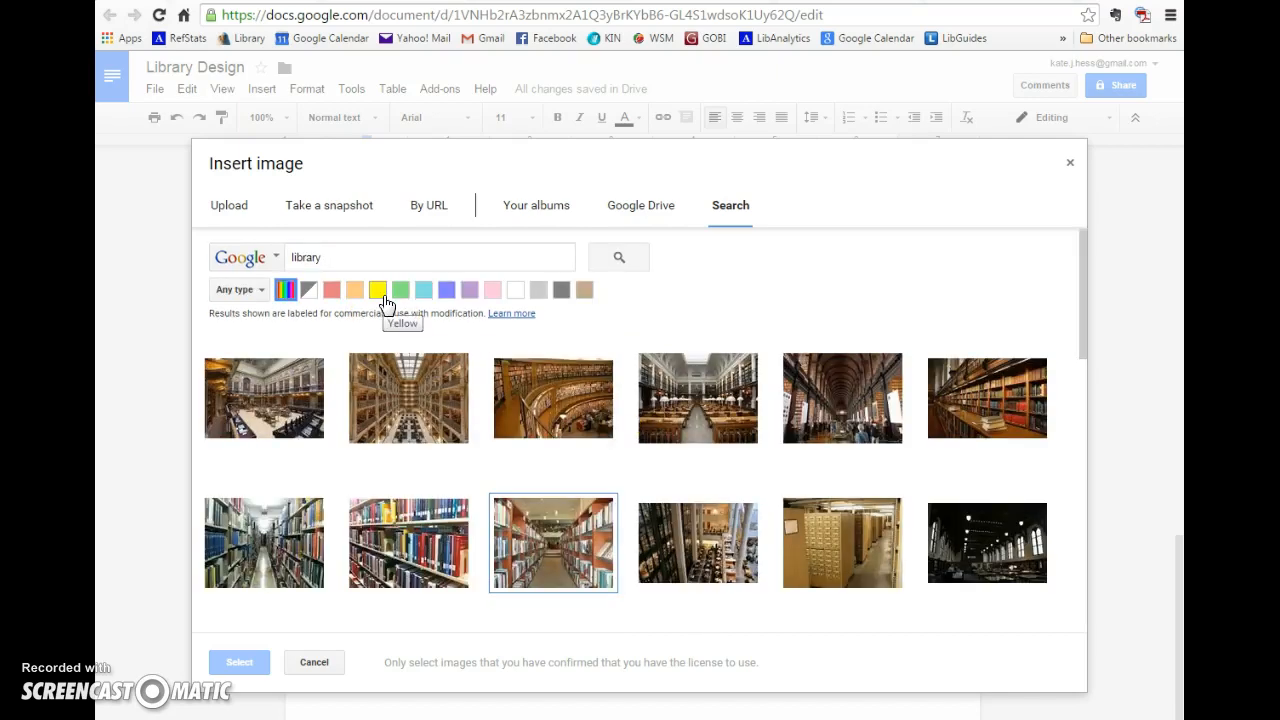
pyautogui.moveTo(620, 550)
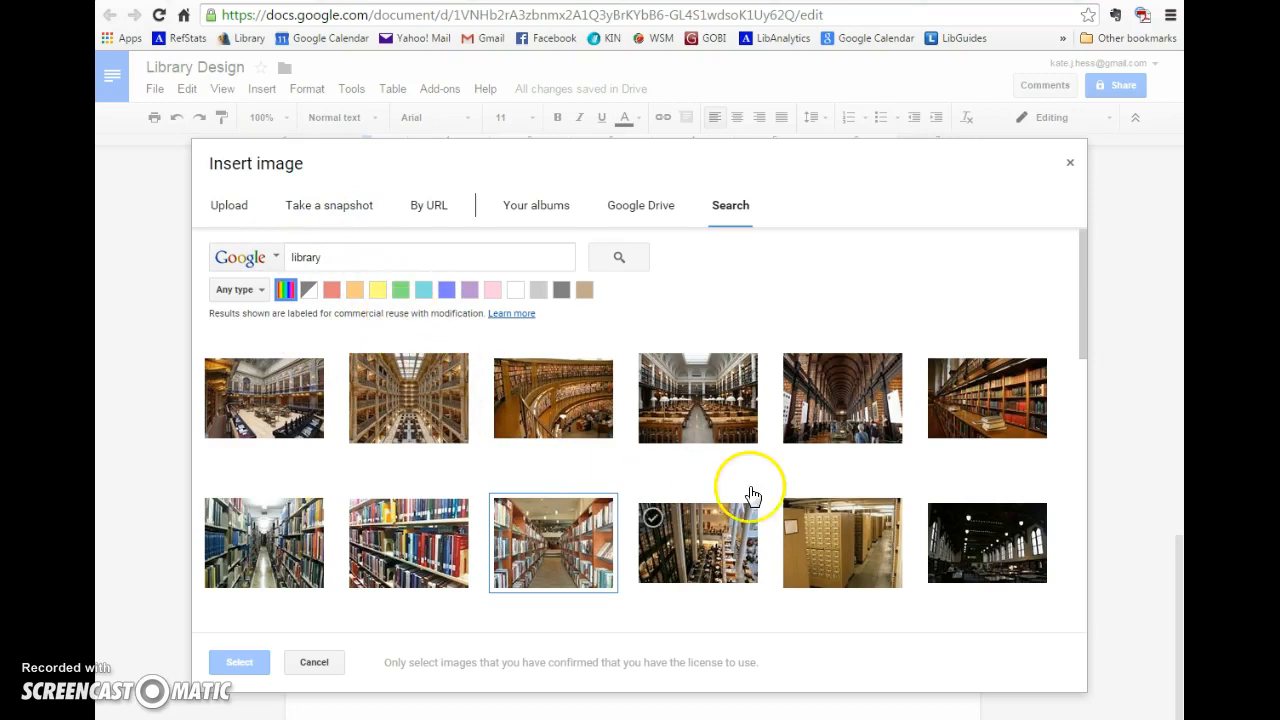
# Step: Insert the ornate wooden library hall photo, the third search result
pyautogui.click(552, 398)
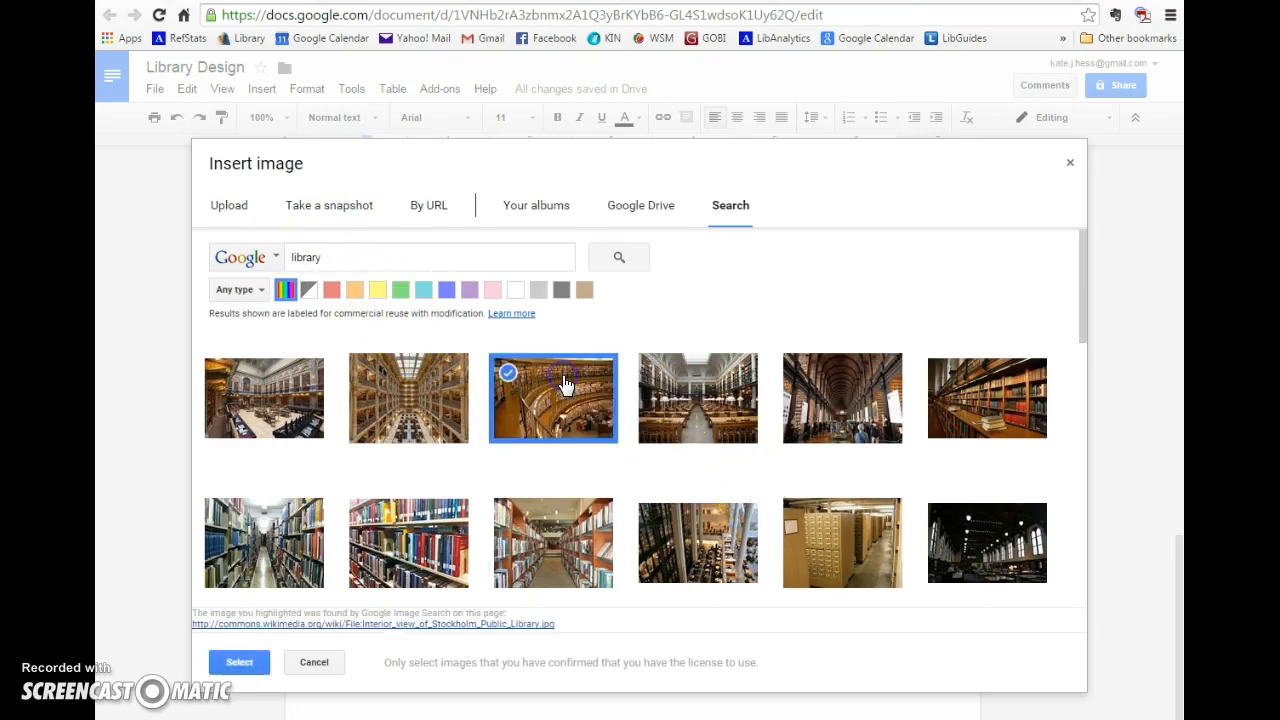
pyautogui.moveTo(262, 648)
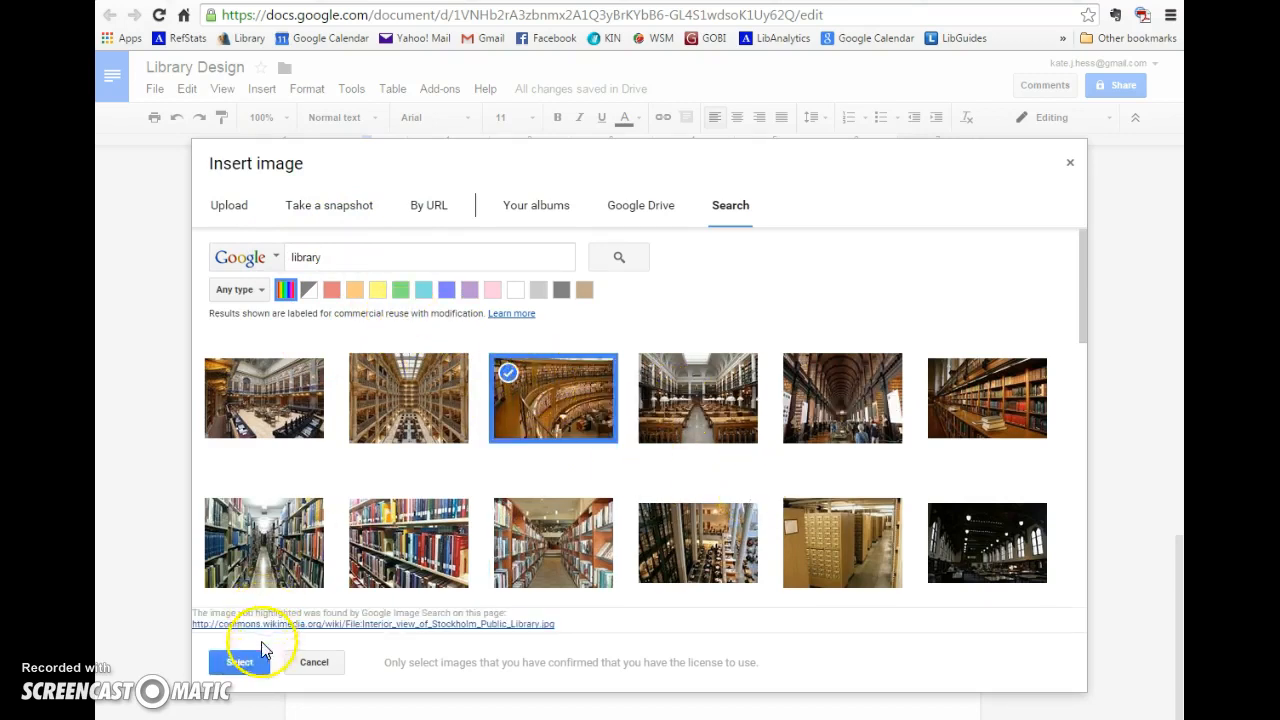
pyautogui.click(240, 662)
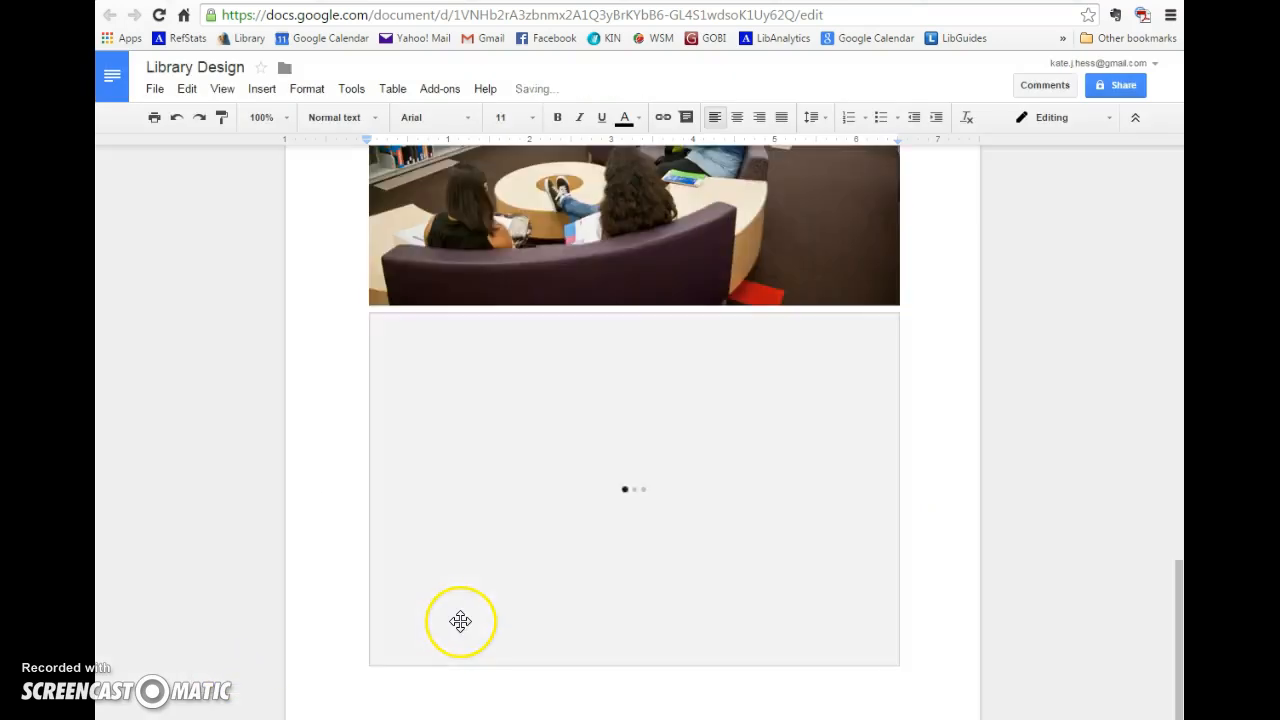